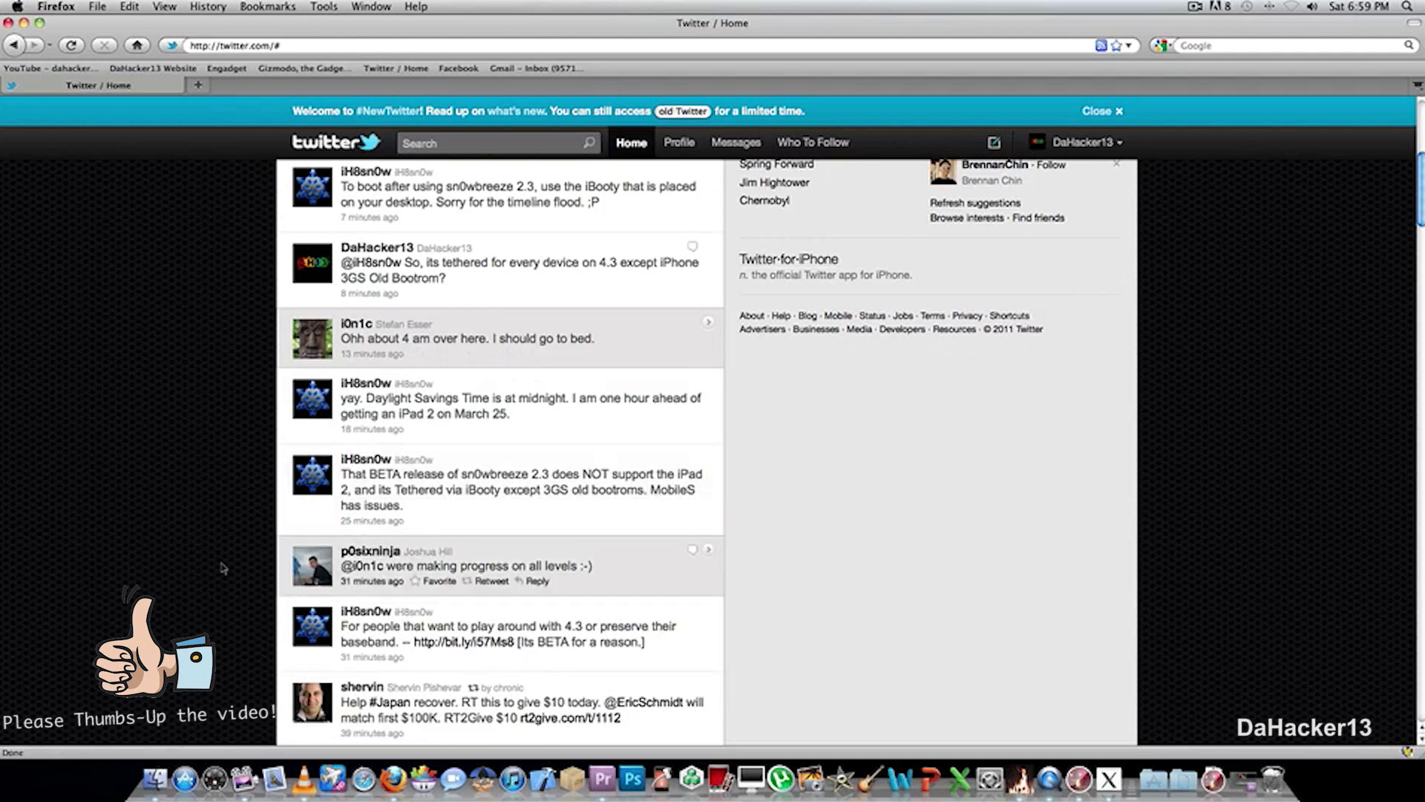
mouse_move(219, 563)
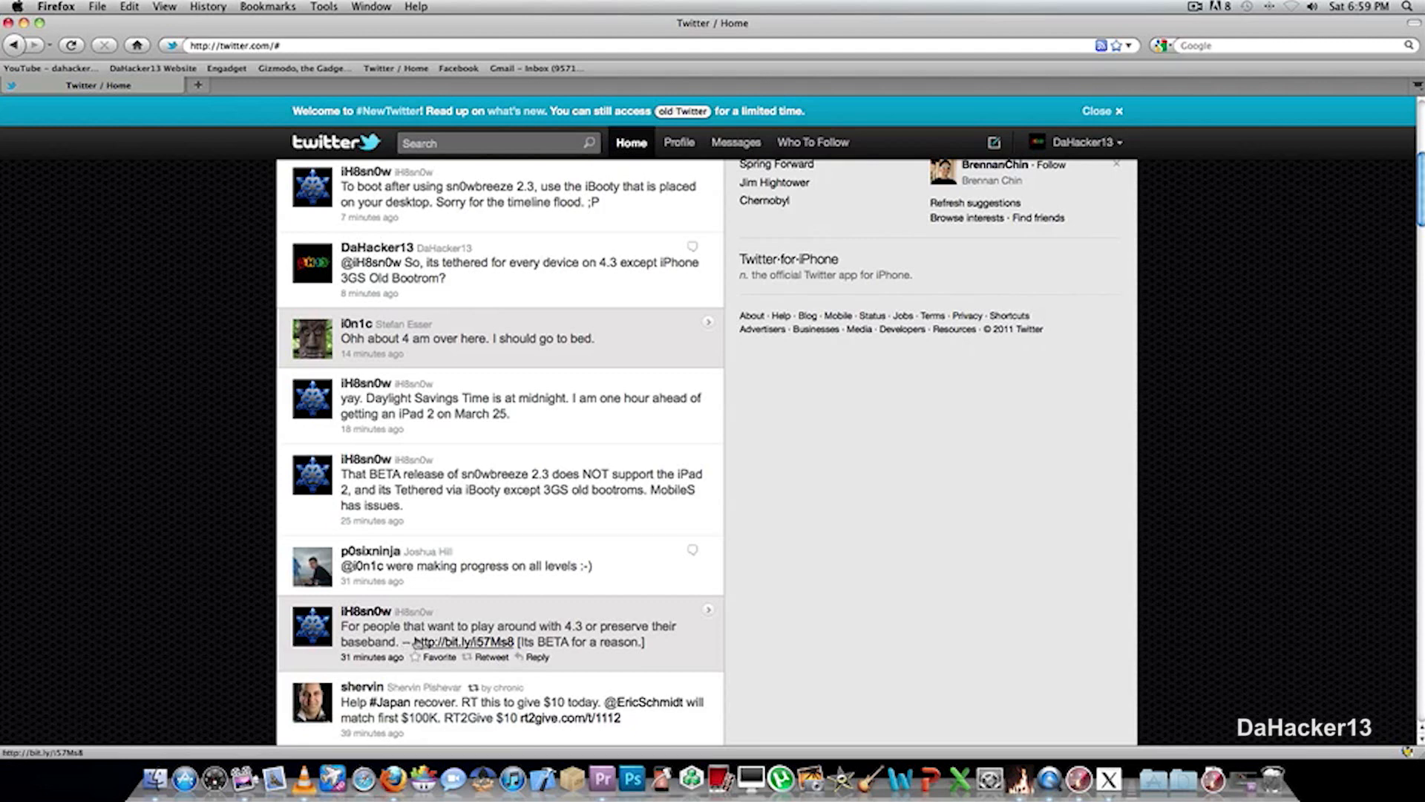
mouse_move(461, 642)
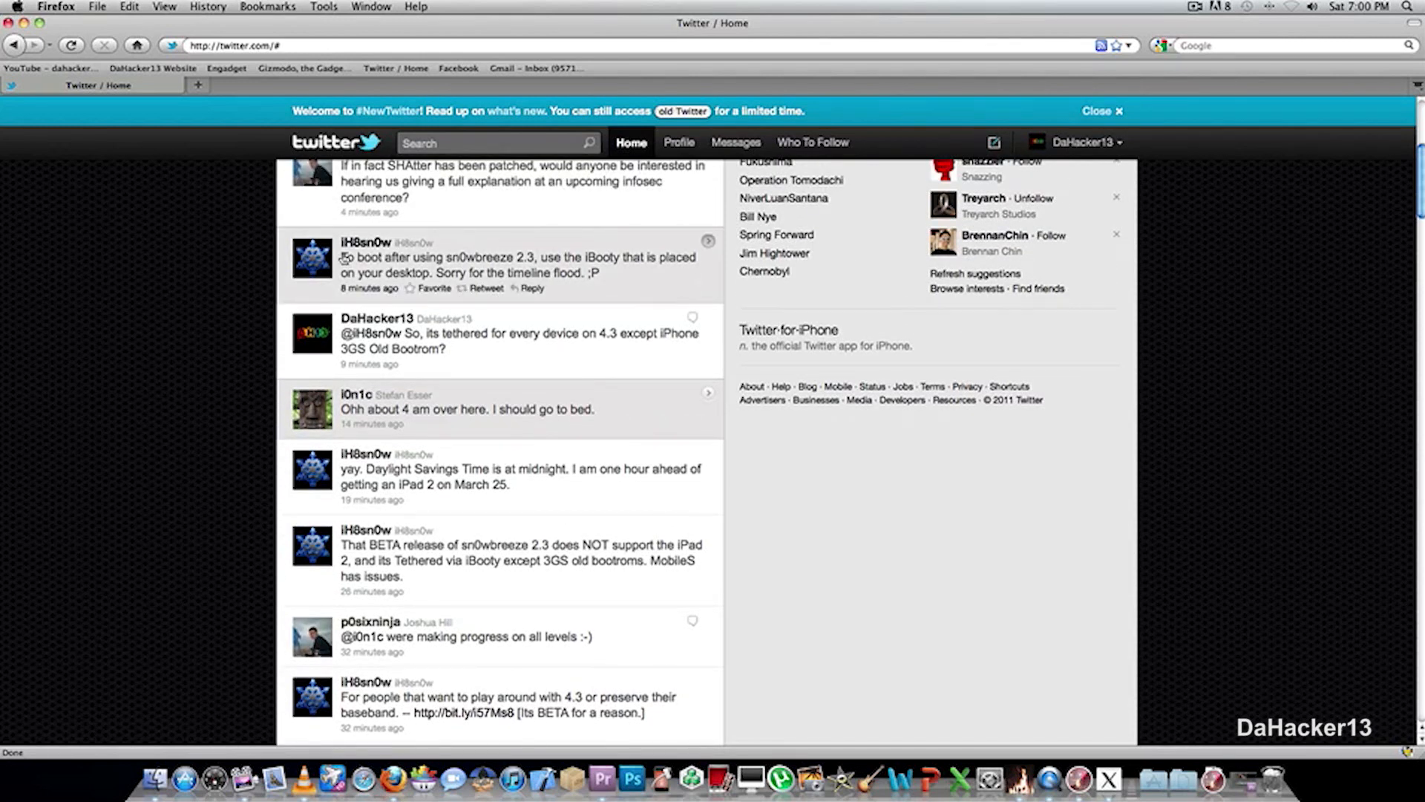
Step: Highlight the opening words 'To boot after using sn0wbreeze 2.3' in iH8sn0w's tweet
left_click_drag(340, 258, 527, 257)
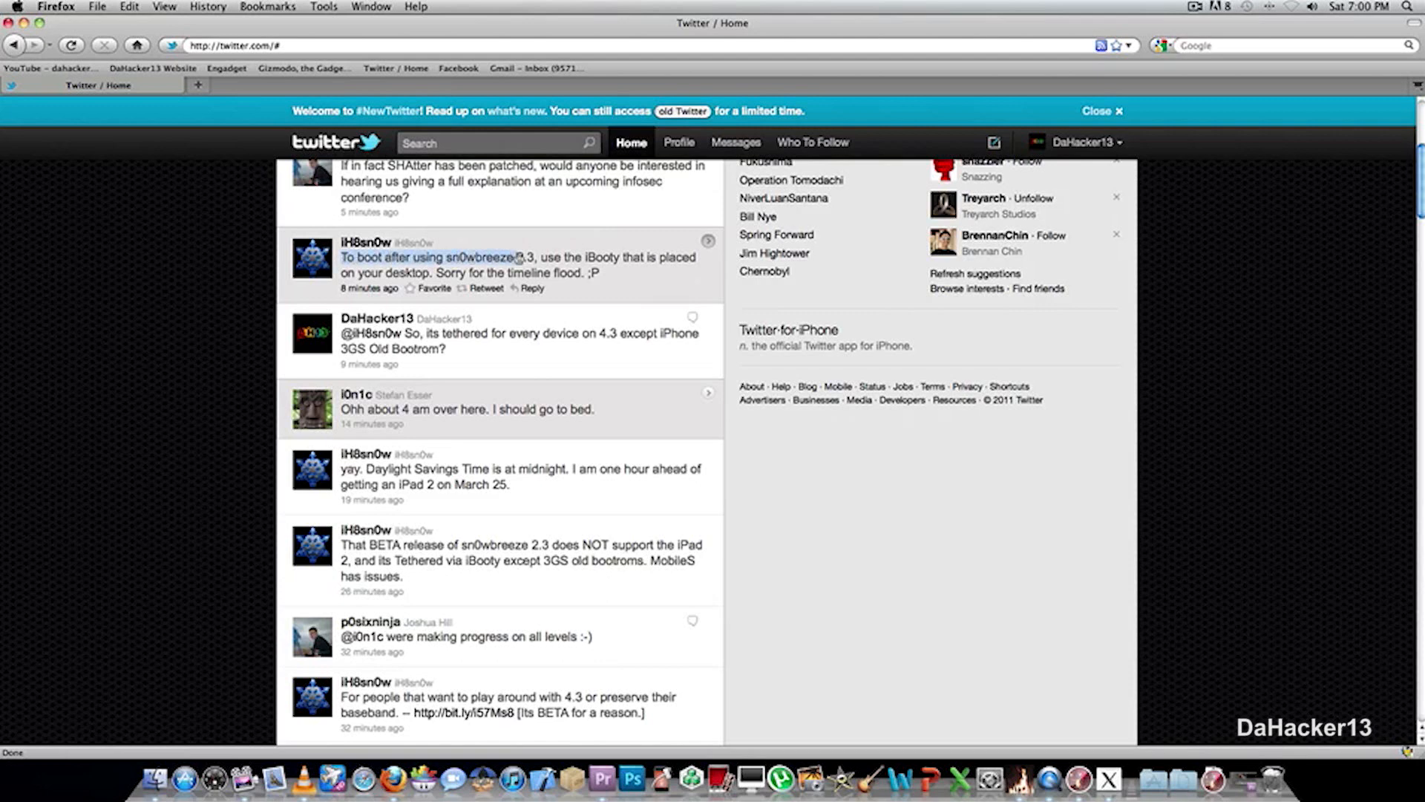